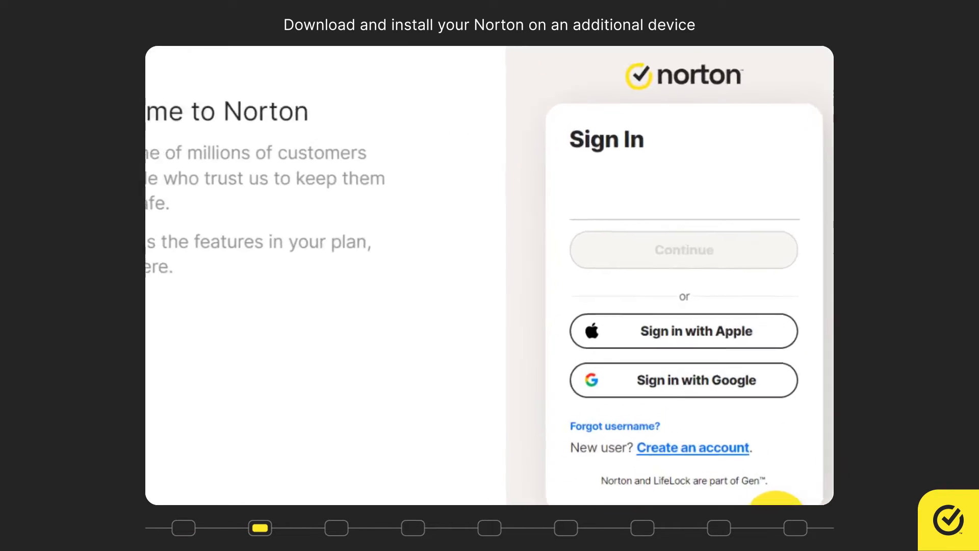
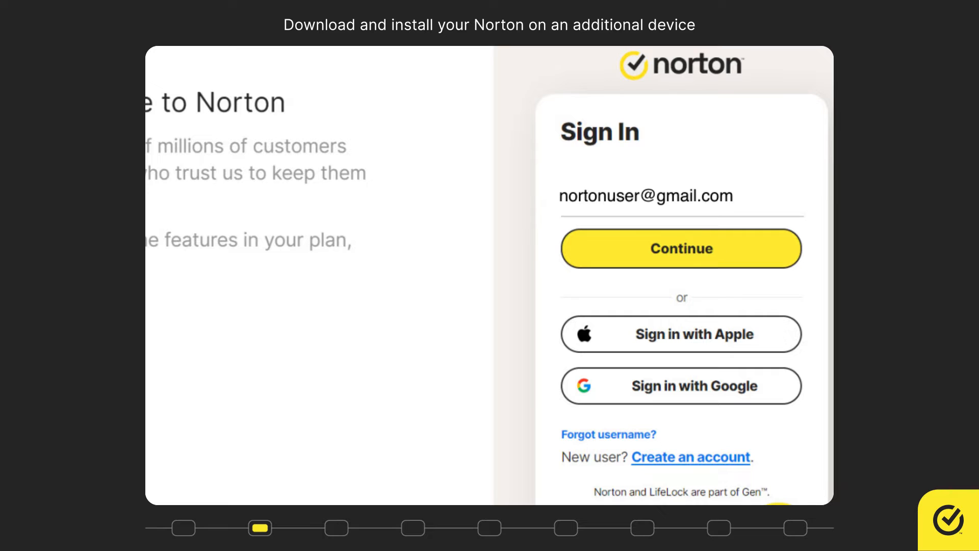
{"action": "left_click", "coordinate": [680, 247]}
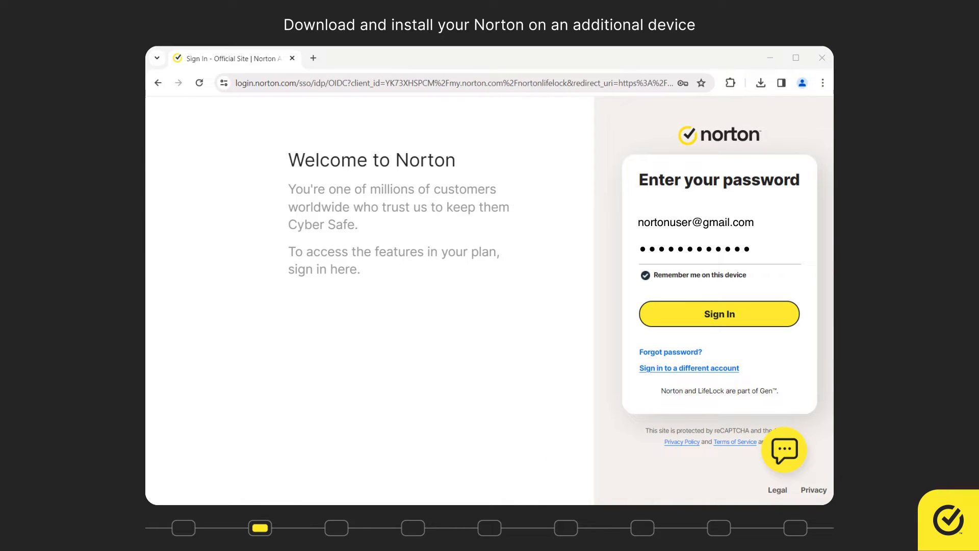
{"action": "left_click", "coordinate": [718, 314]}
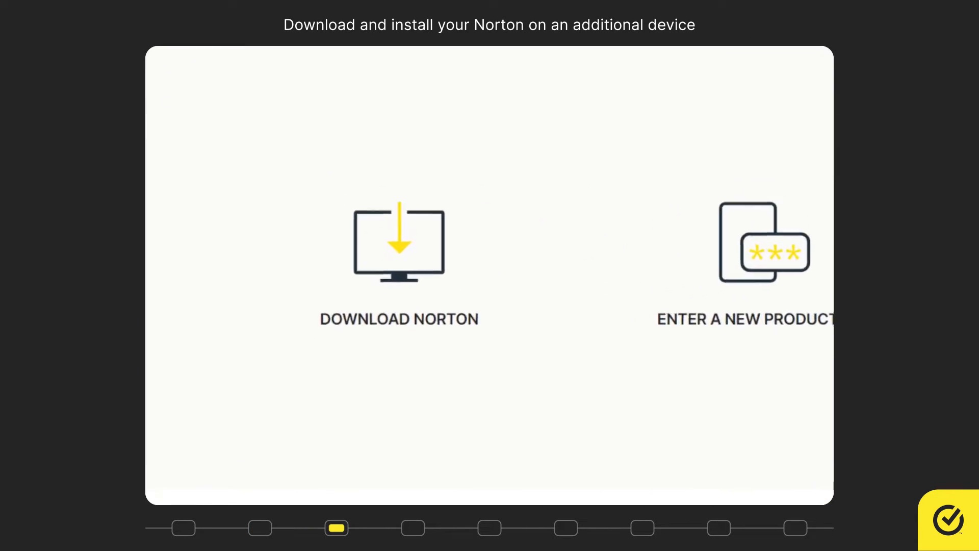
{"action": "mouse_move", "coordinate": [406, 250]}
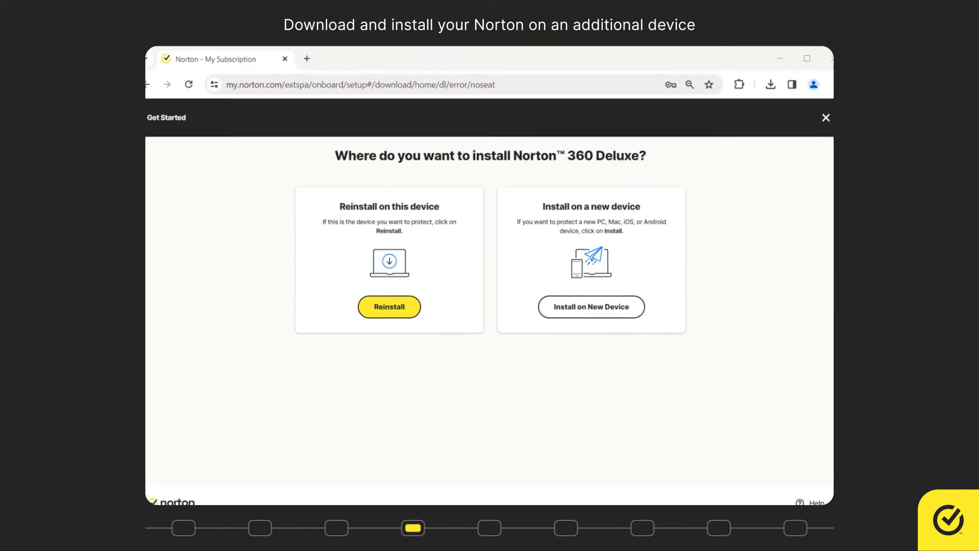
Step: Choose Install on New Device to reach the Protect Another Device page
{"action": "left_click", "coordinate": [590, 307]}
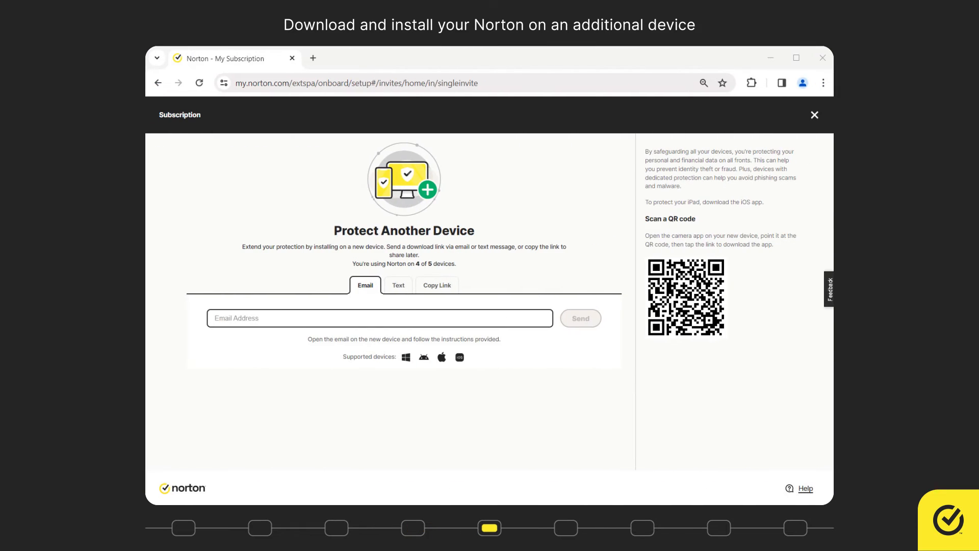
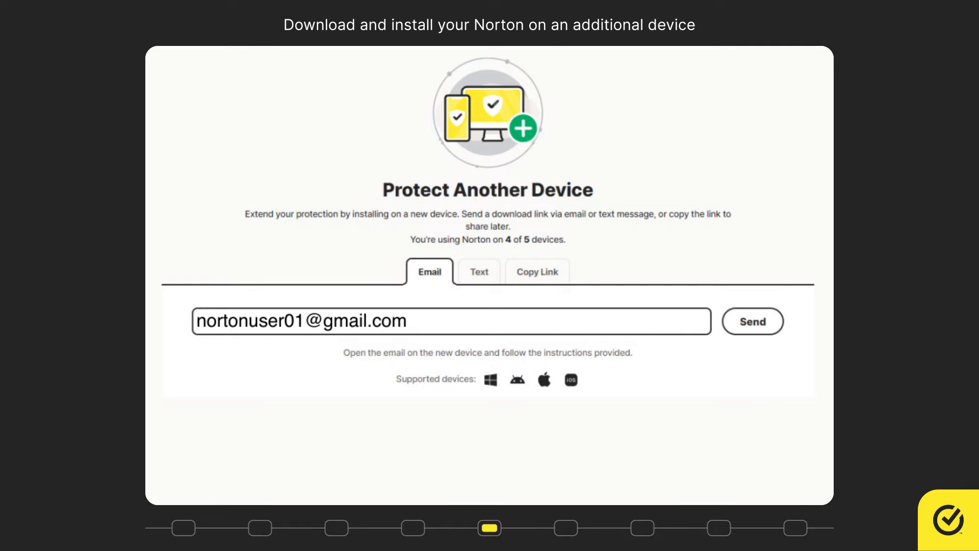
{"action": "mouse_move", "coordinate": [761, 347]}
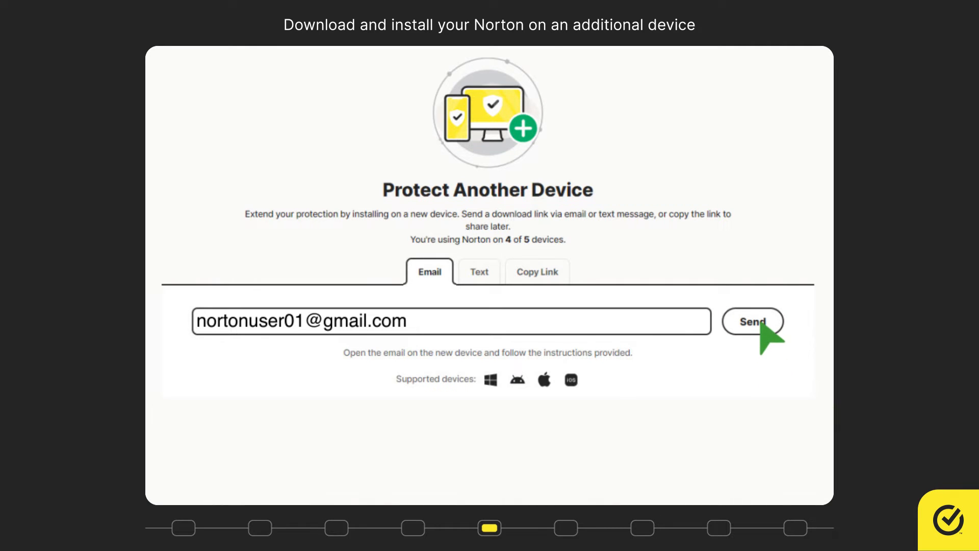
{"action": "left_click", "coordinate": [753, 322]}
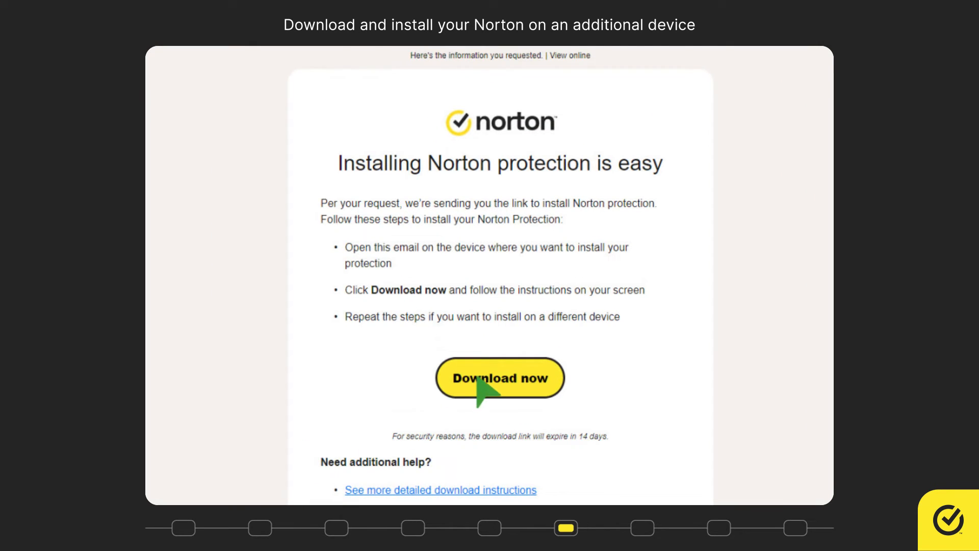
Step: Follow the Download now link in the Norton installation email
{"action": "scroll", "scroll_direction": "up", "scroll_amount": 3}
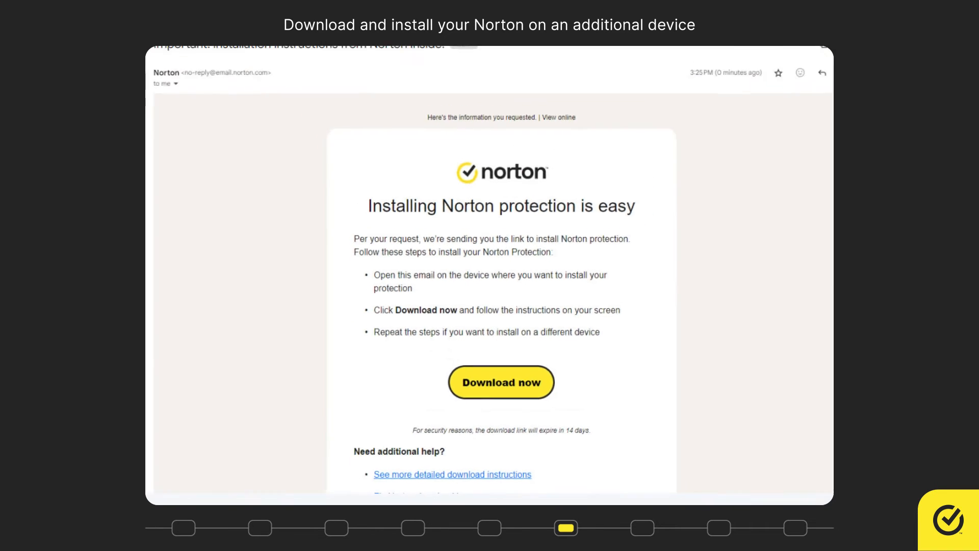
{"action": "left_click", "coordinate": [501, 381]}
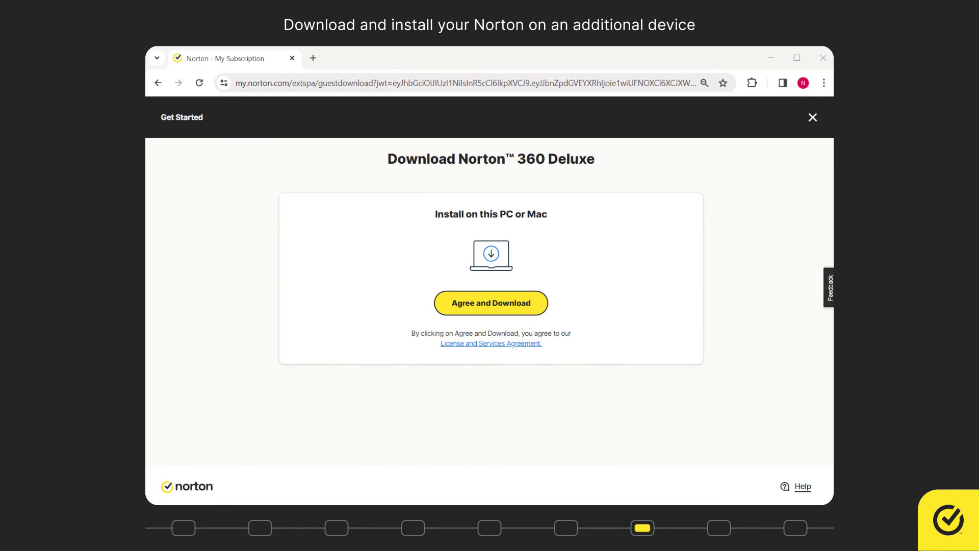
Step: Agree to the license and download the Norton 360 Deluxe installer for this PC
{"action": "left_click", "coordinate": [490, 302]}
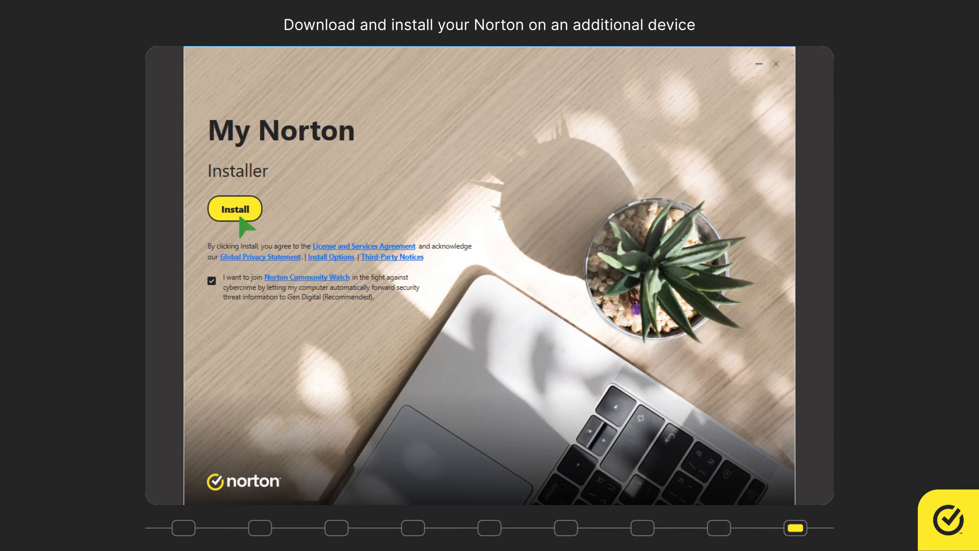
Step: Install Norton 360 from My Norton installer and dismiss the success message
{"action": "left_click", "coordinate": [234, 208]}
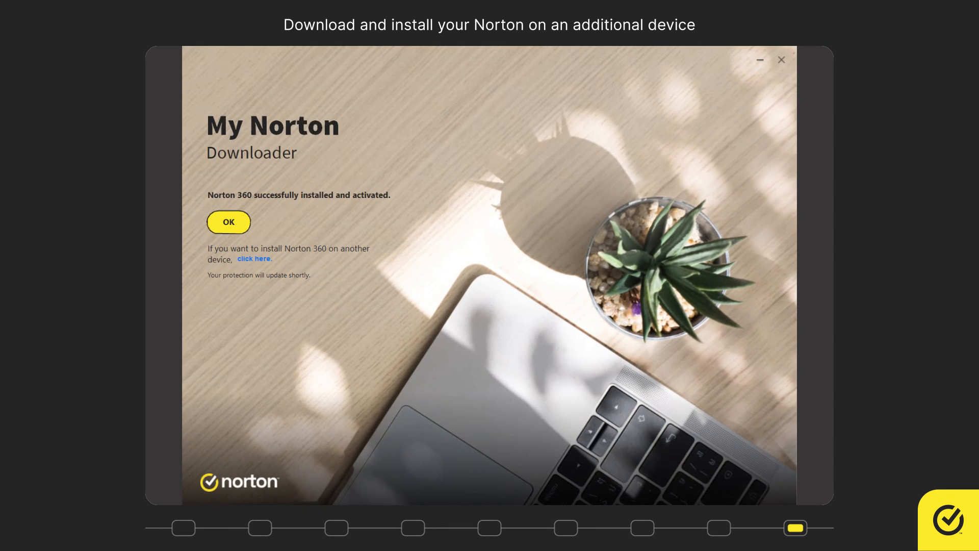
{"action": "mouse_move", "coordinate": [243, 234]}
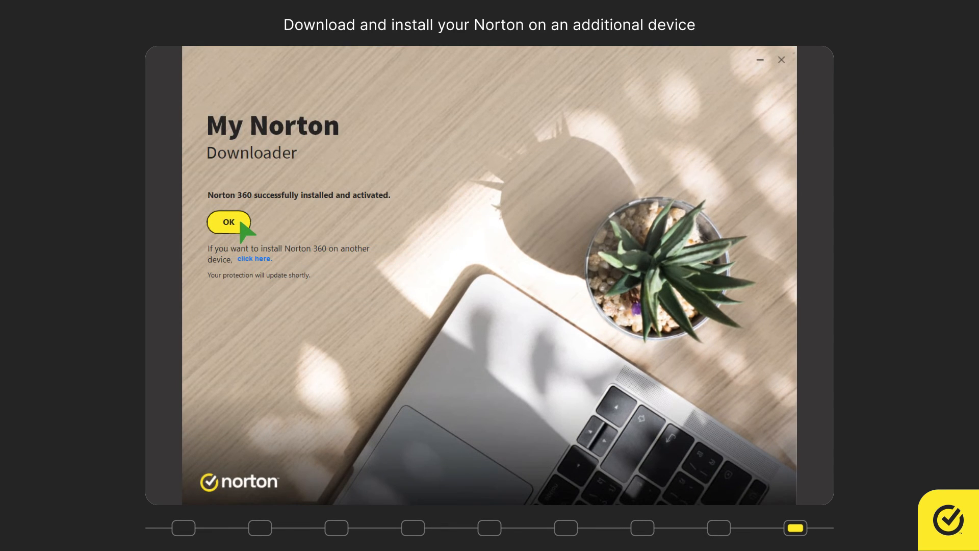
{"action": "left_click", "coordinate": [229, 222]}
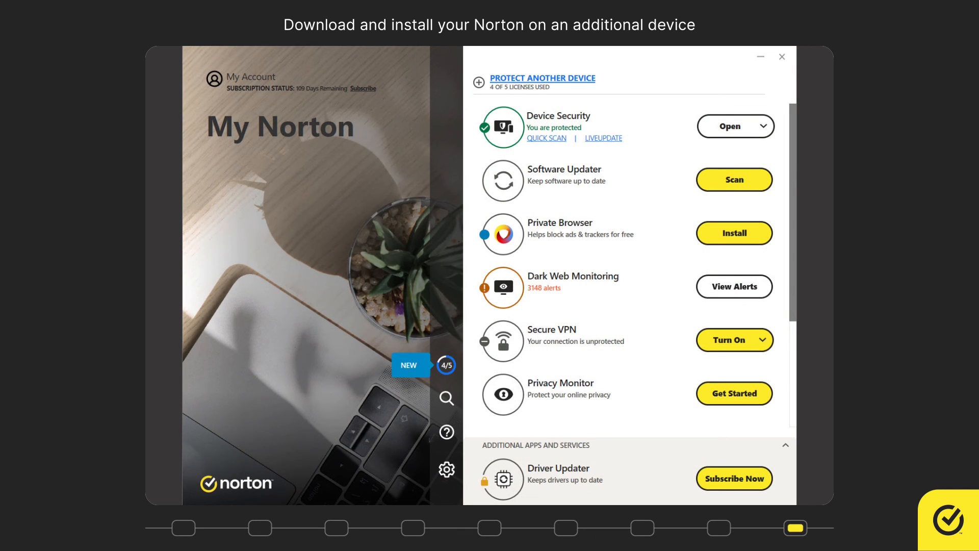